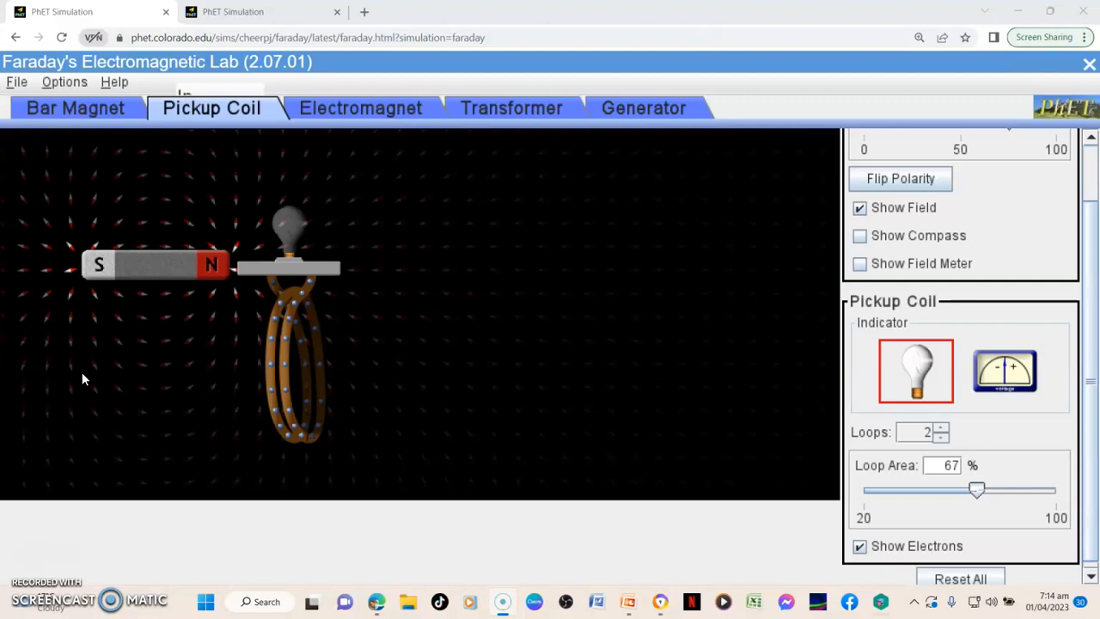
mouse_move(296, 312)
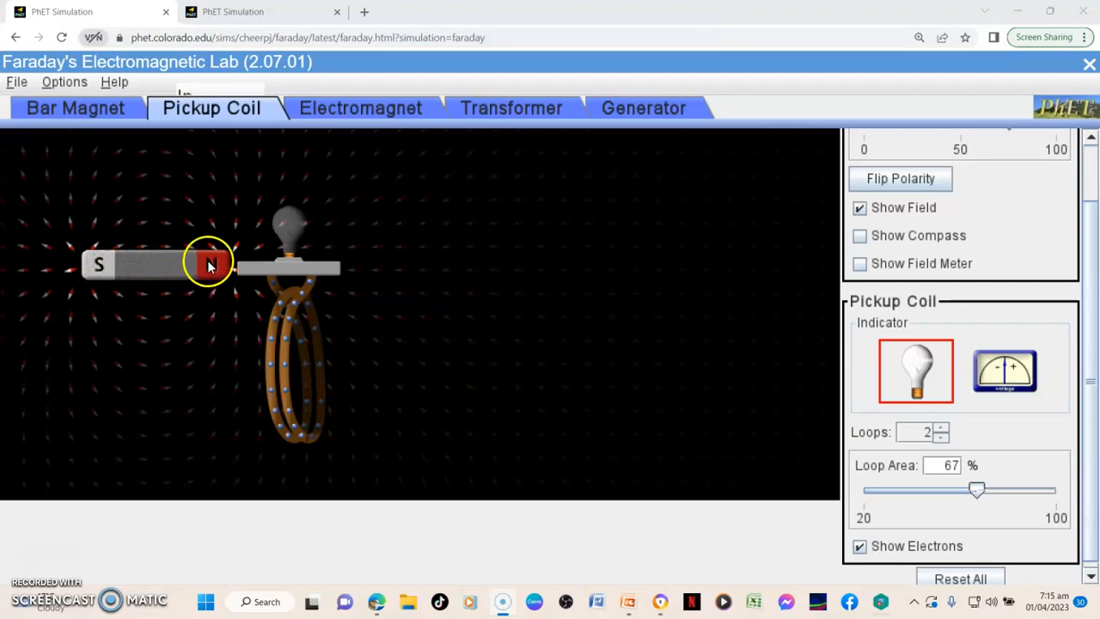
Step: Drag the bar magnet around the play area to the left of the pickup coil
left_click_drag(210, 264, 110, 275)
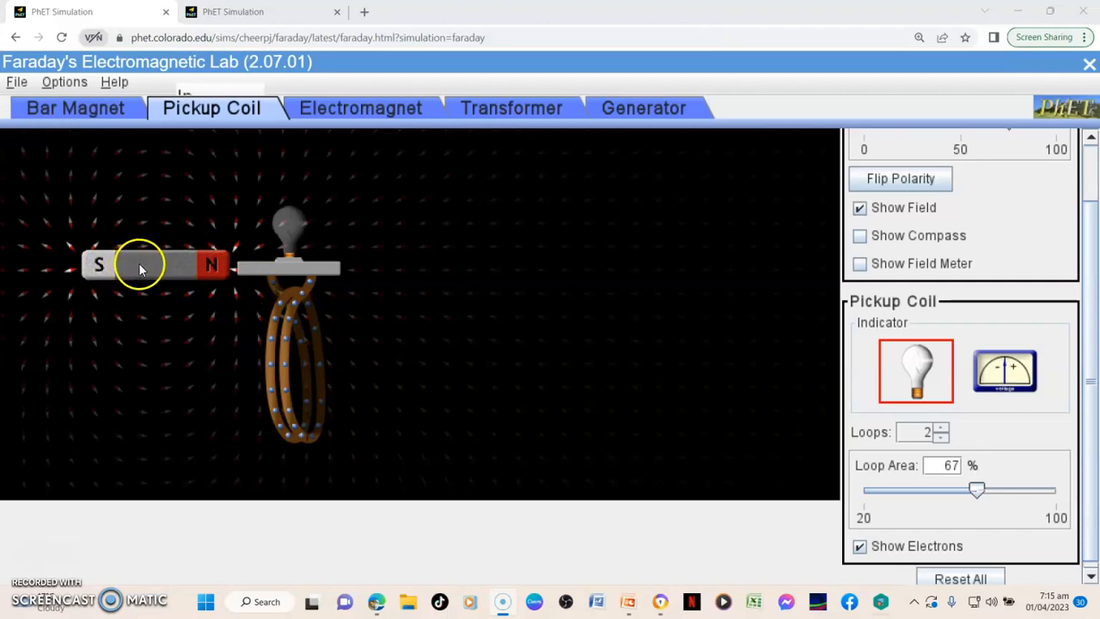
left_click_drag(141, 265, 213, 275)
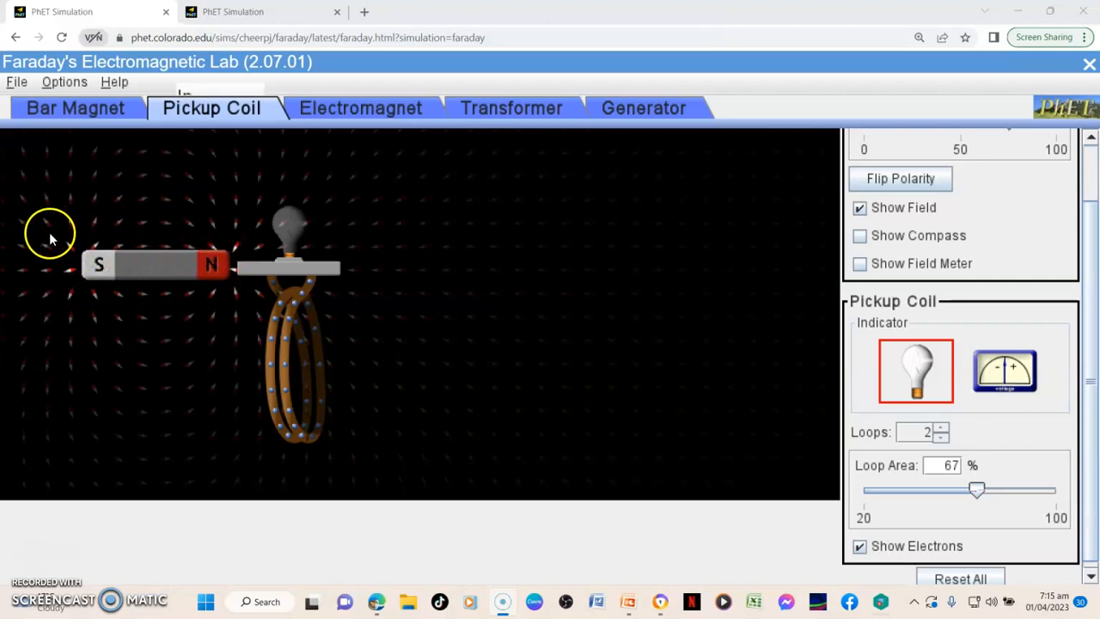
mouse_move(158, 323)
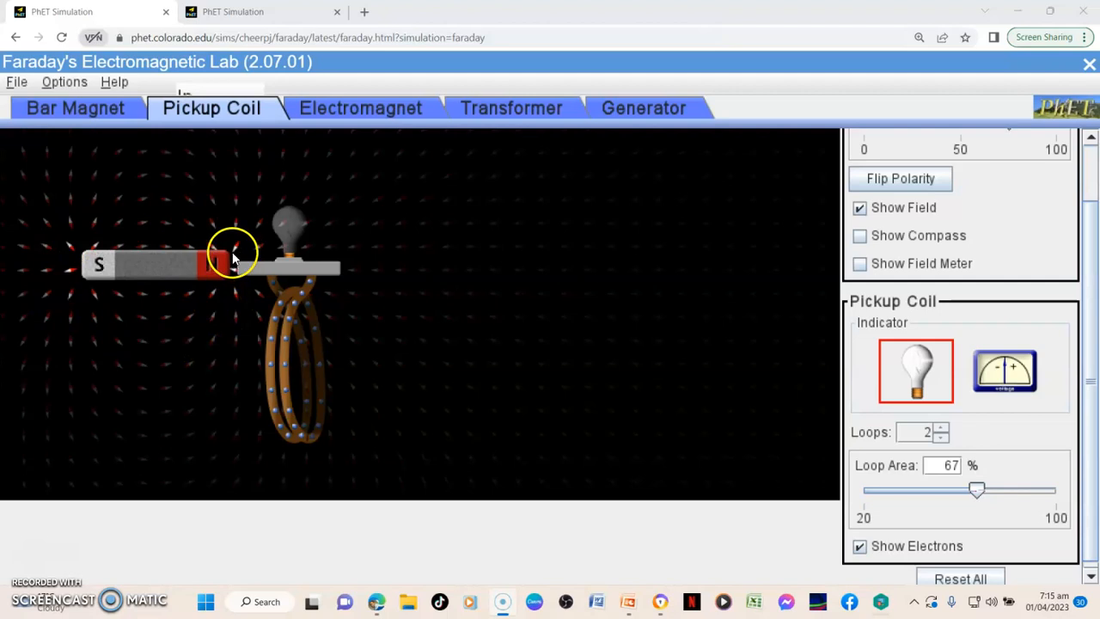
left_click_drag(232, 258, 69, 249)
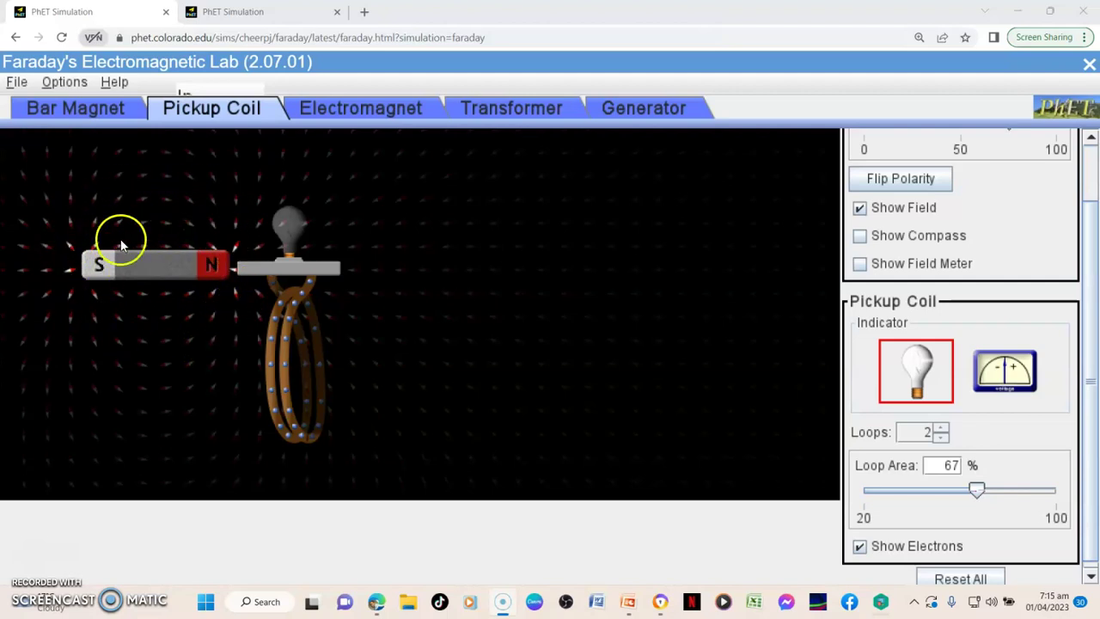
mouse_move(117, 223)
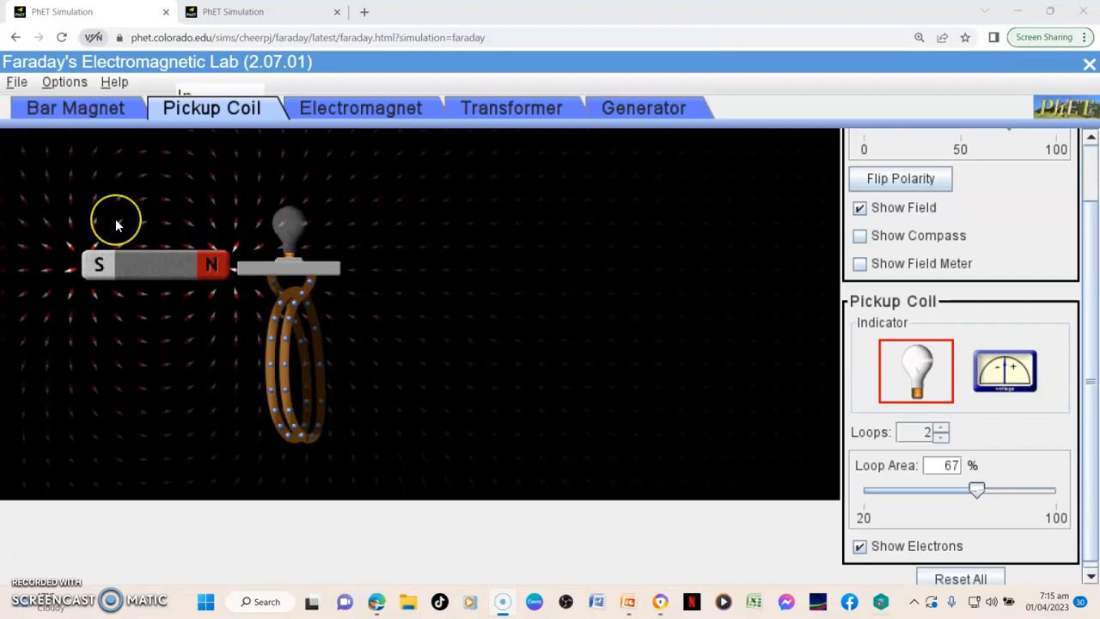
mouse_move(113, 213)
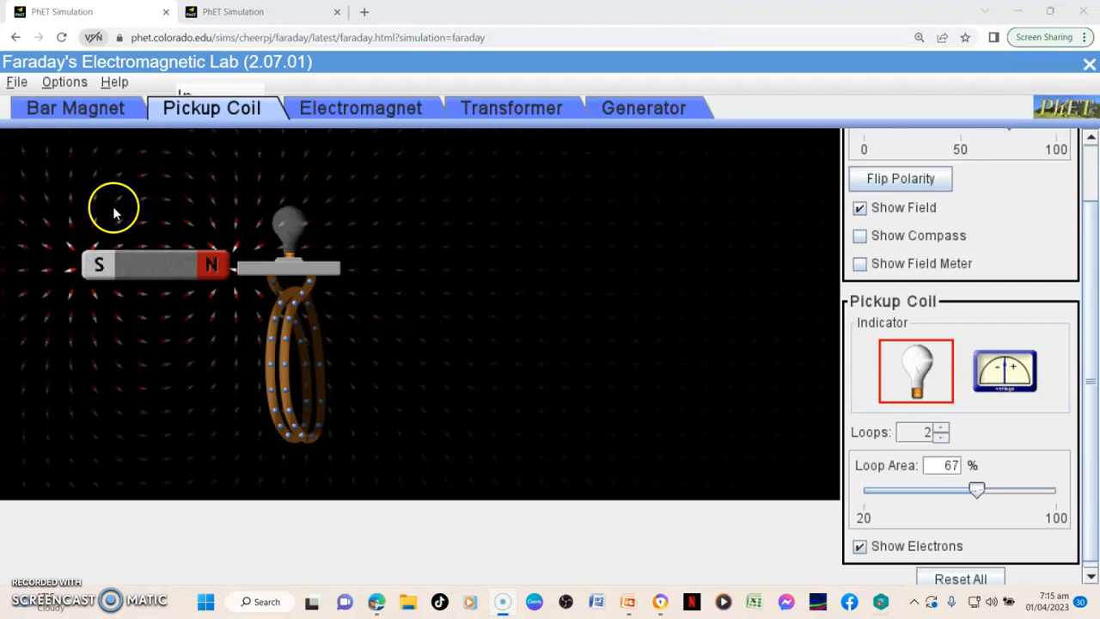
mouse_move(130, 263)
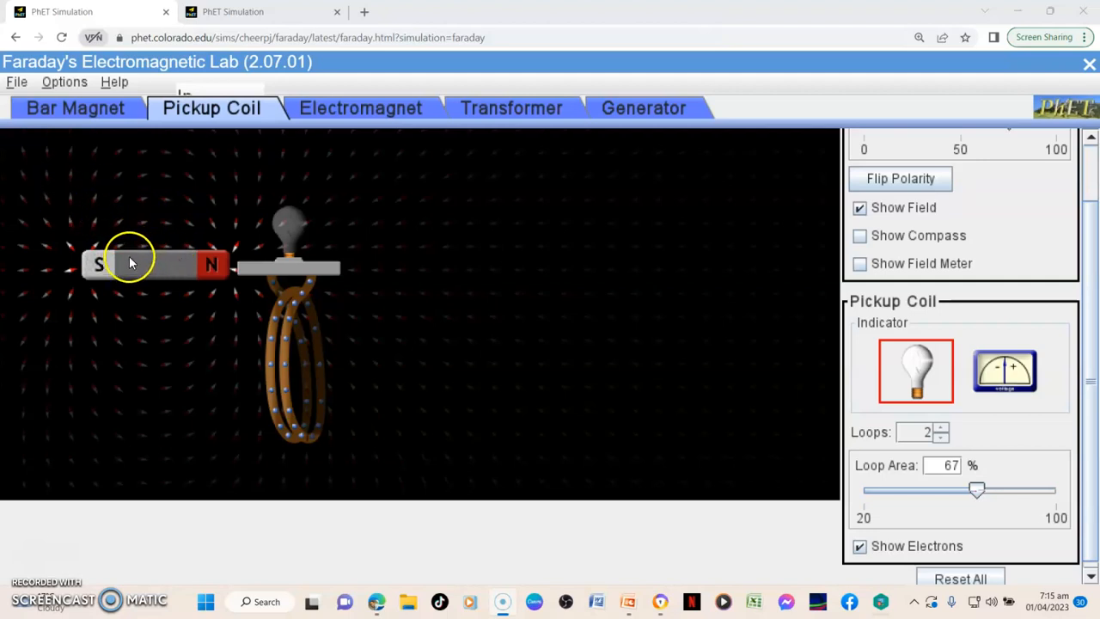
mouse_move(241, 134)
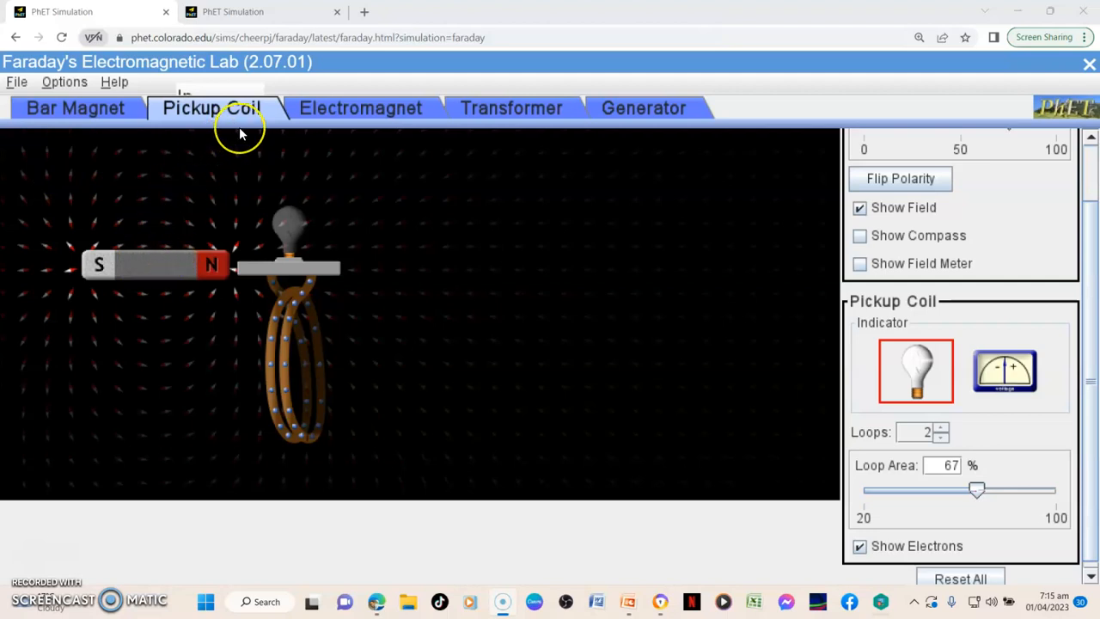
mouse_move(237, 145)
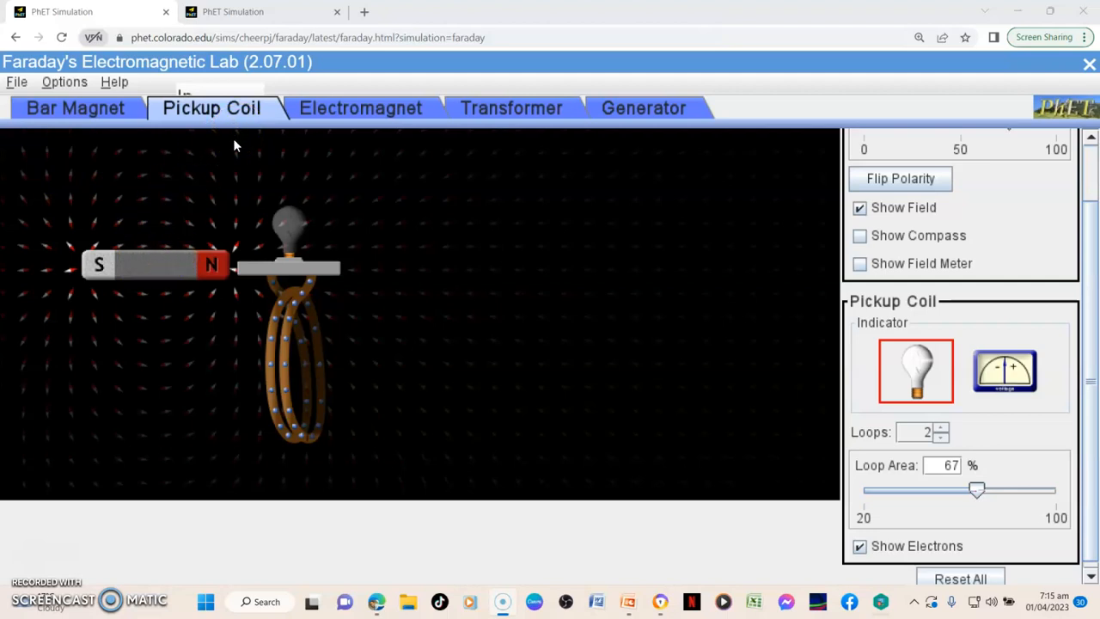
mouse_move(165, 213)
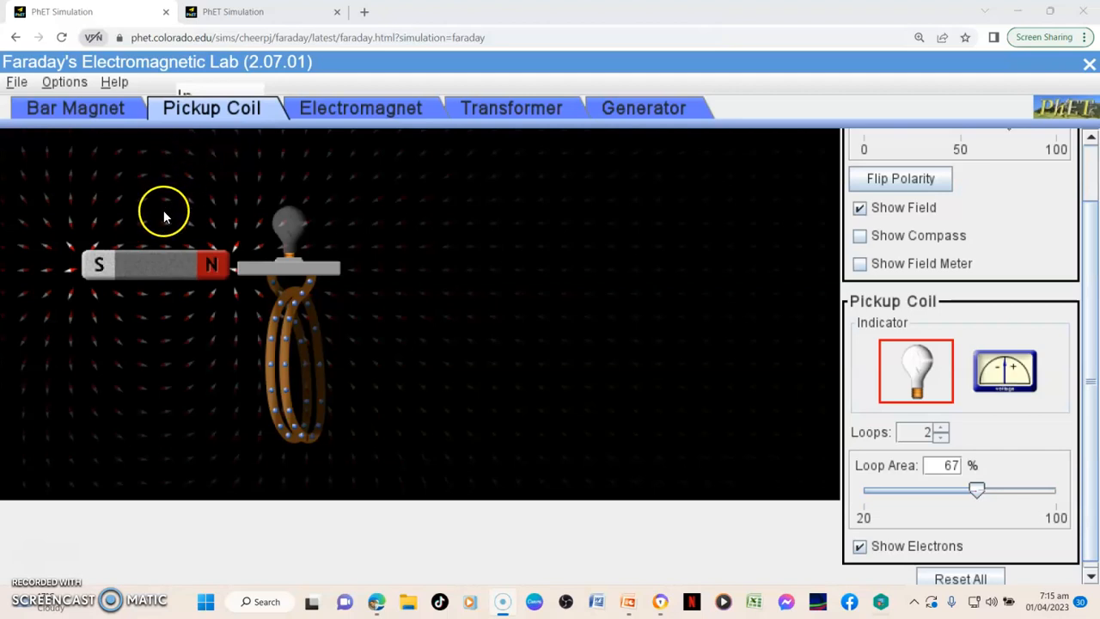
mouse_move(72, 213)
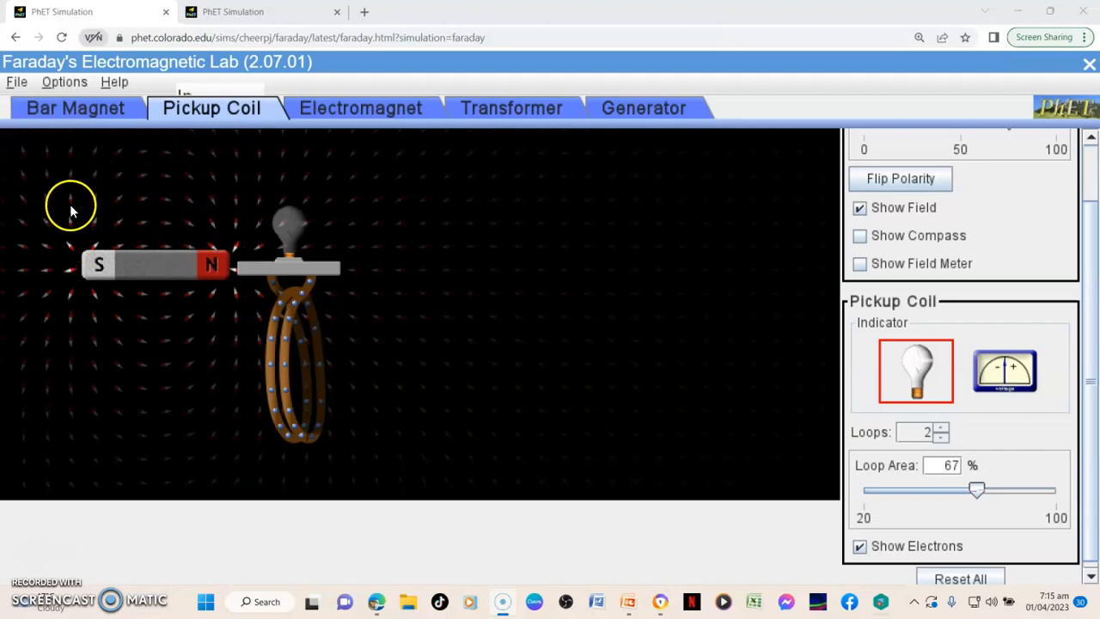
mouse_move(117, 187)
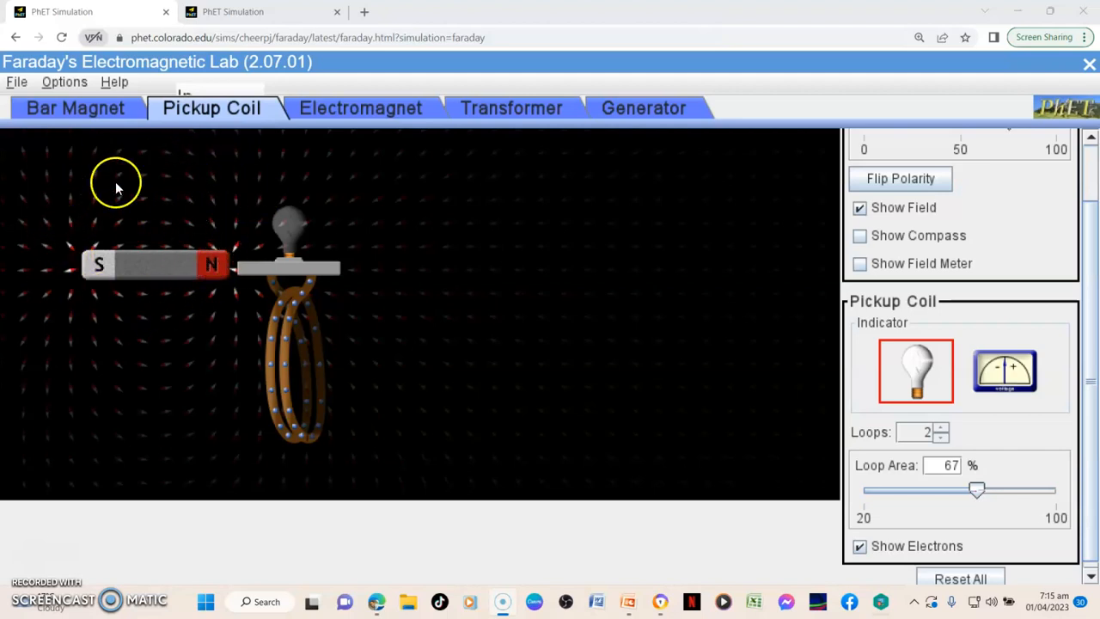
mouse_move(123, 244)
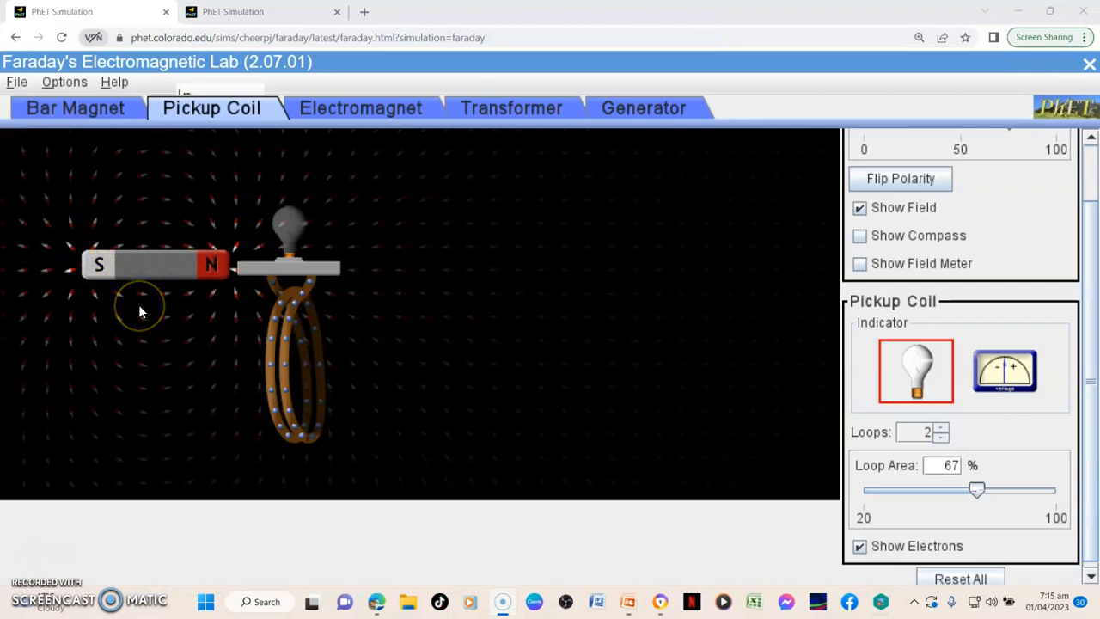
mouse_move(158, 308)
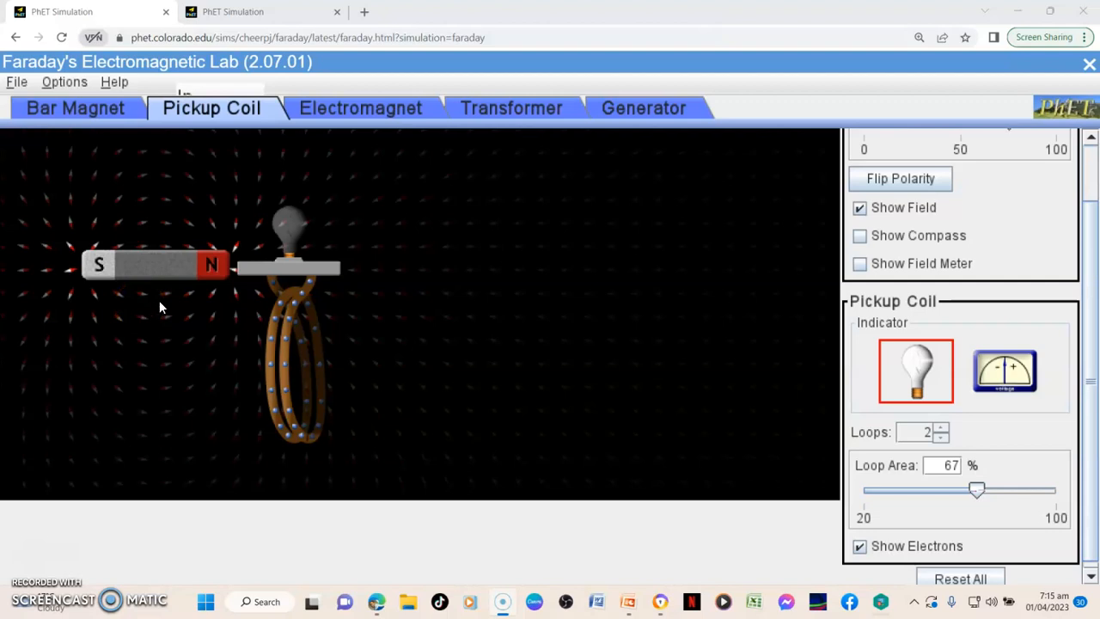
mouse_move(222, 369)
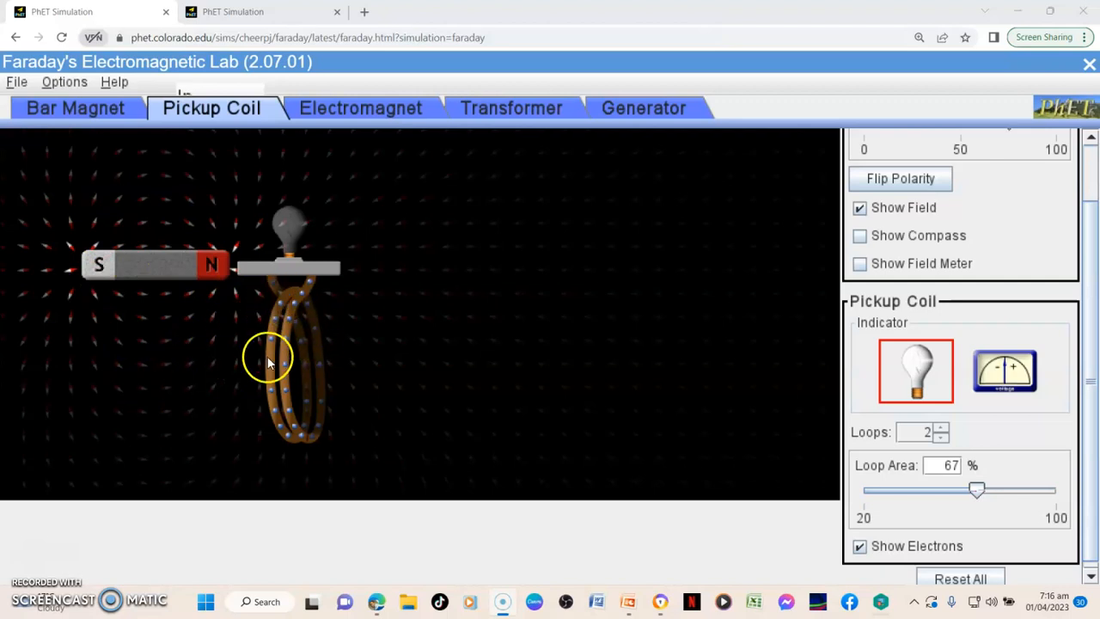
mouse_move(317, 378)
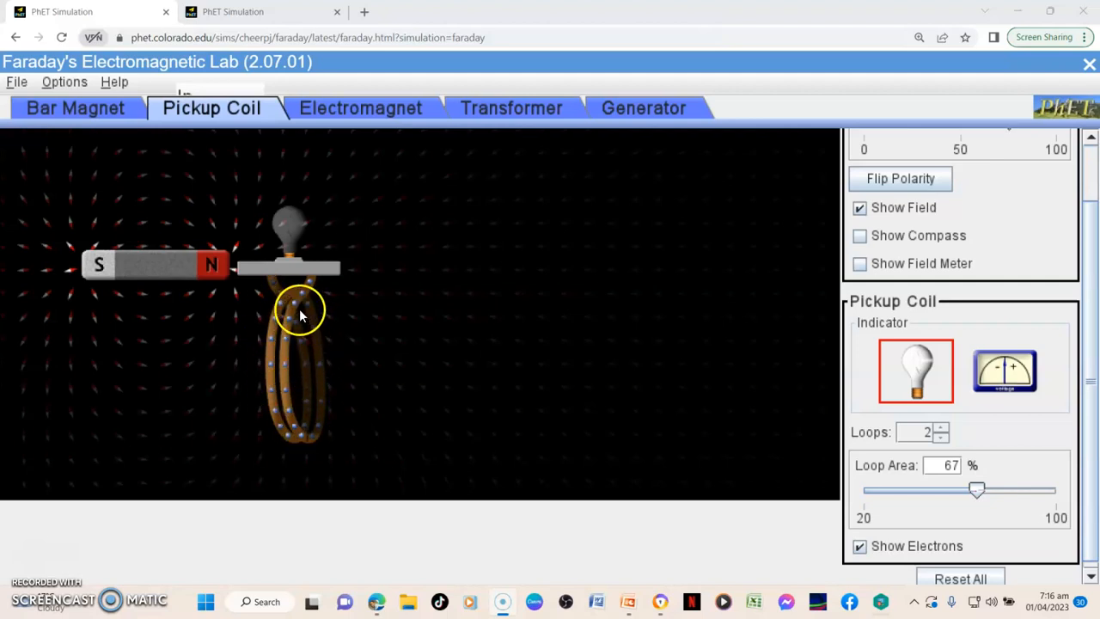
left_click_drag(301, 313, 289, 429)
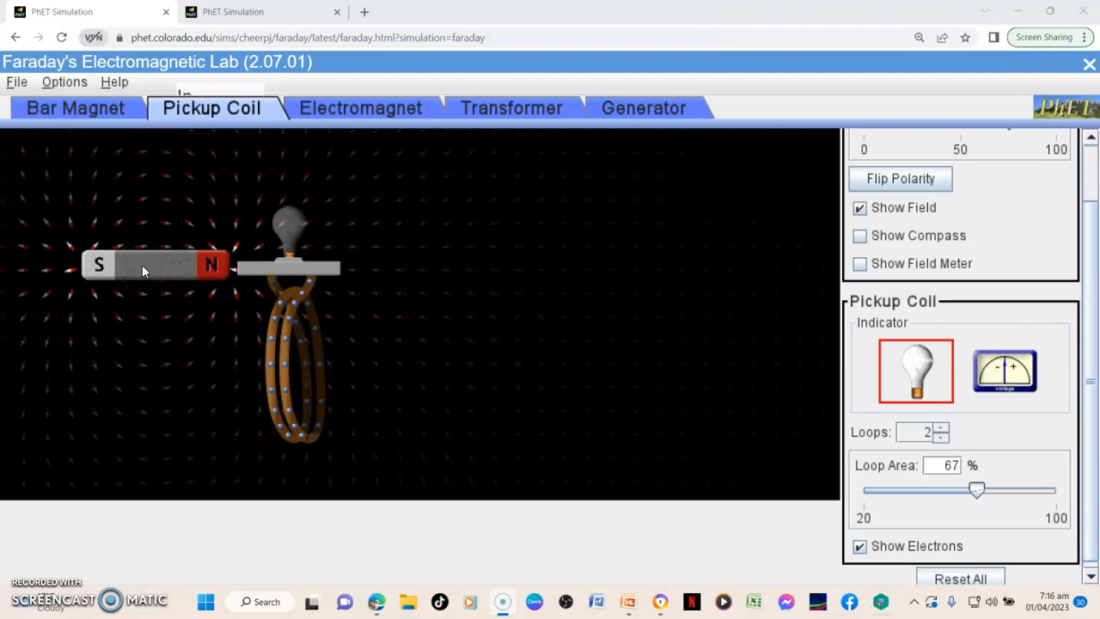
Step: Lower the magnet below the bulb and slide it right into the center of the coil loops
left_click_drag(155, 265, 137, 290)
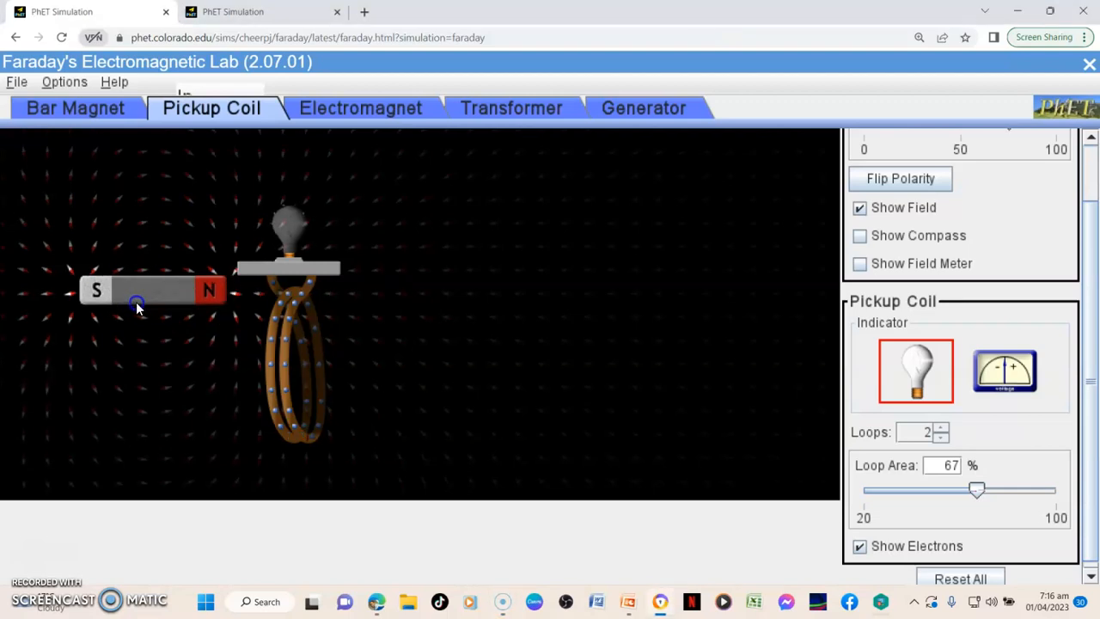
left_click_drag(138, 289, 146, 375)
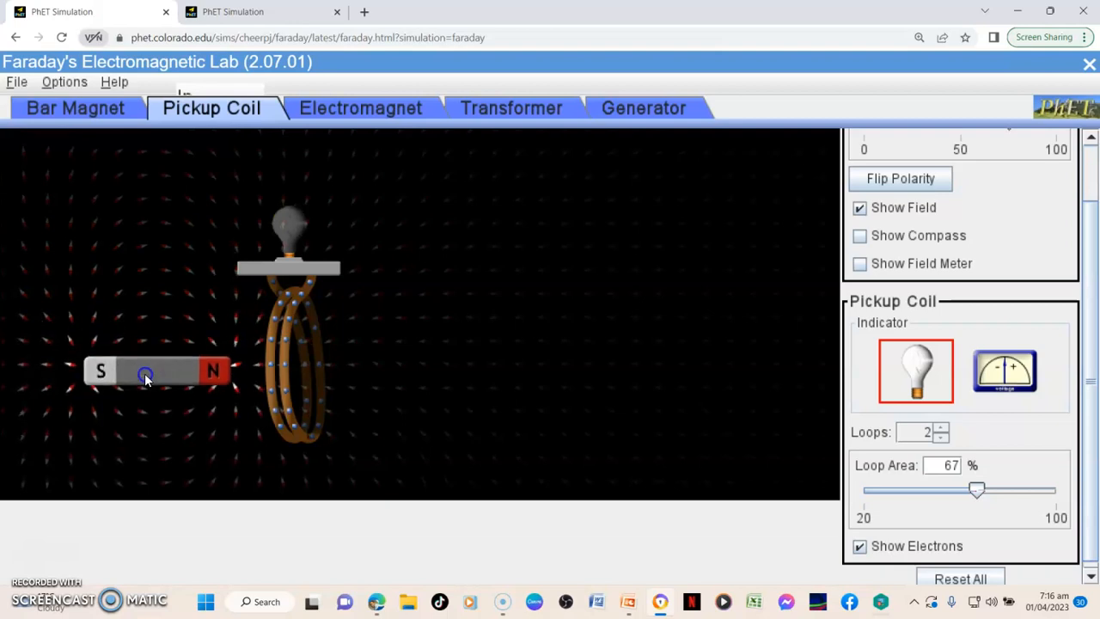
left_click_drag(146, 378, 137, 368)
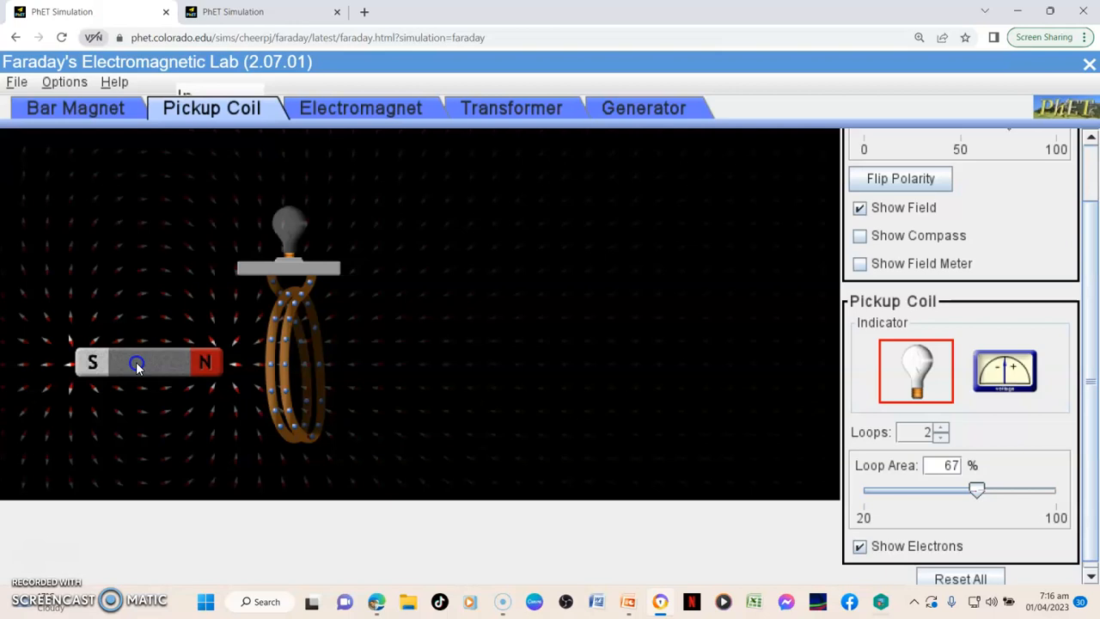
left_click_drag(137, 362, 224, 378)
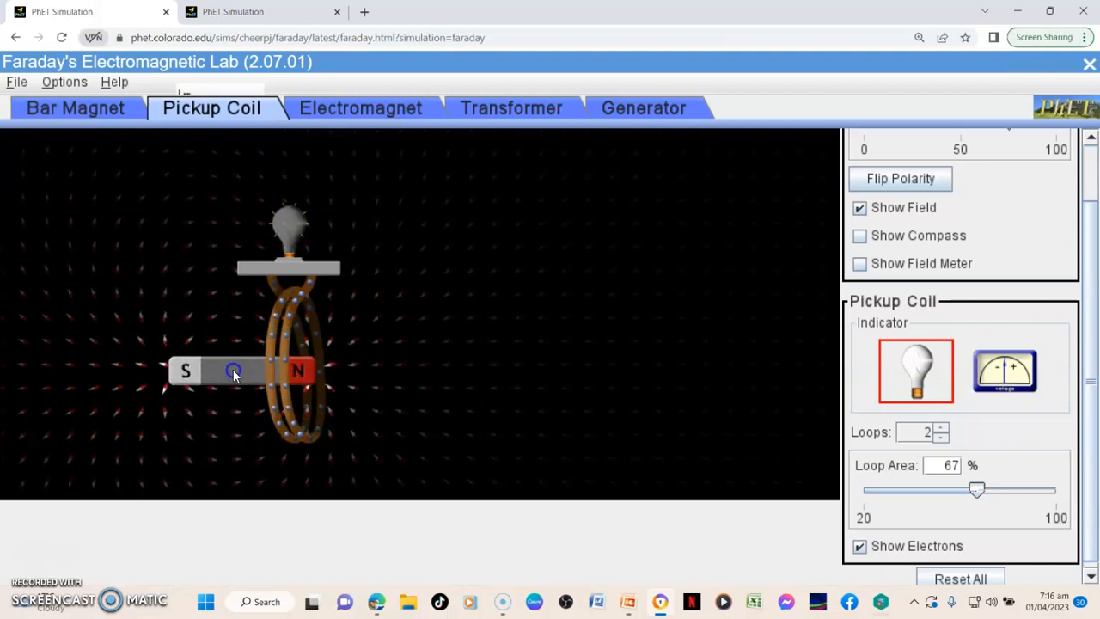
left_click_drag(234, 371, 289, 354)
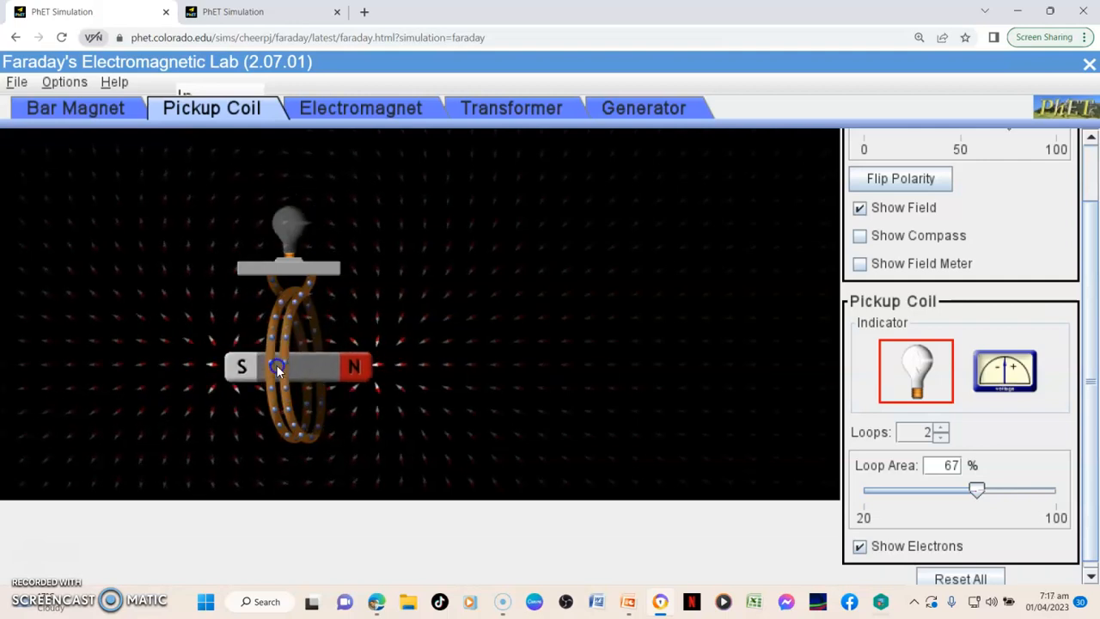
Step: Slide the magnet back and forth through the coil so the bulb glows brightly
left_click_drag(296, 368, 254, 368)
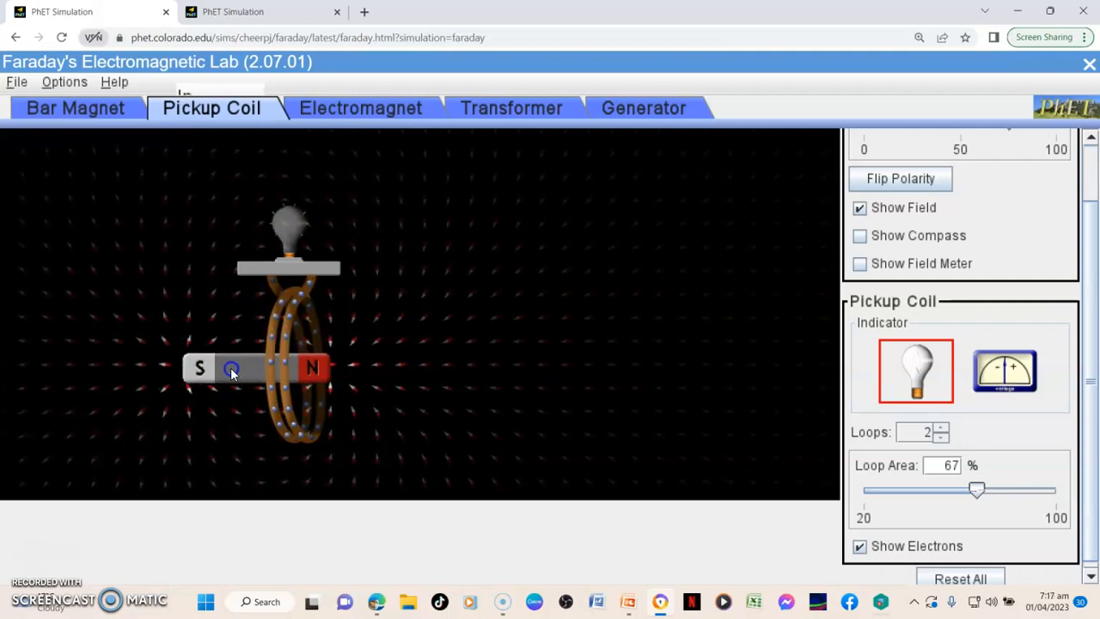
left_click_drag(232, 368, 283, 343)
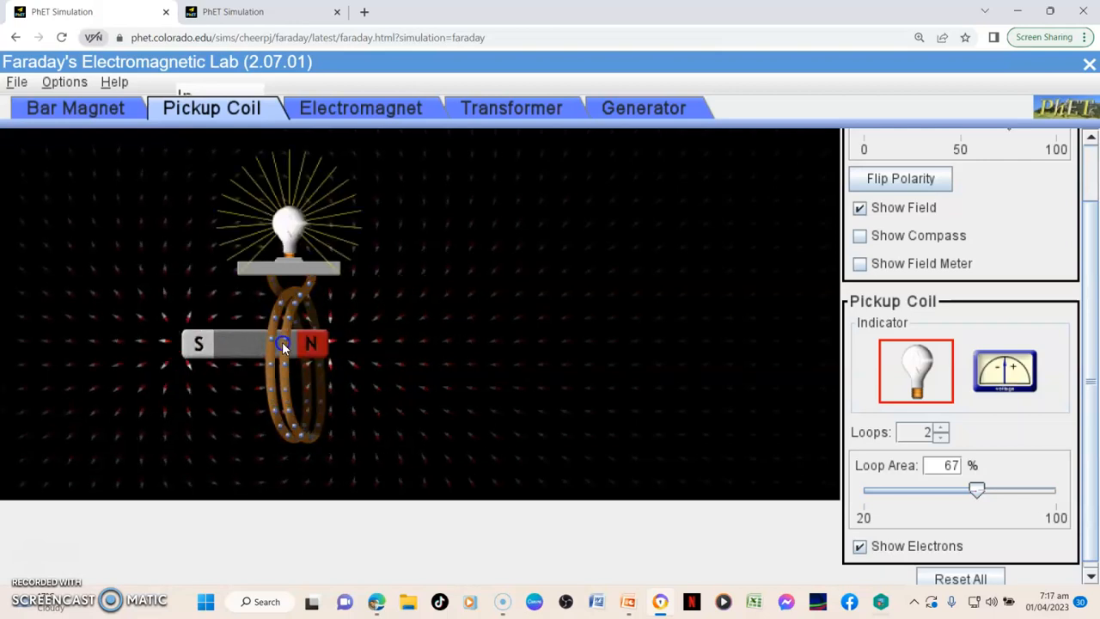
left_click_drag(284, 343, 365, 361)
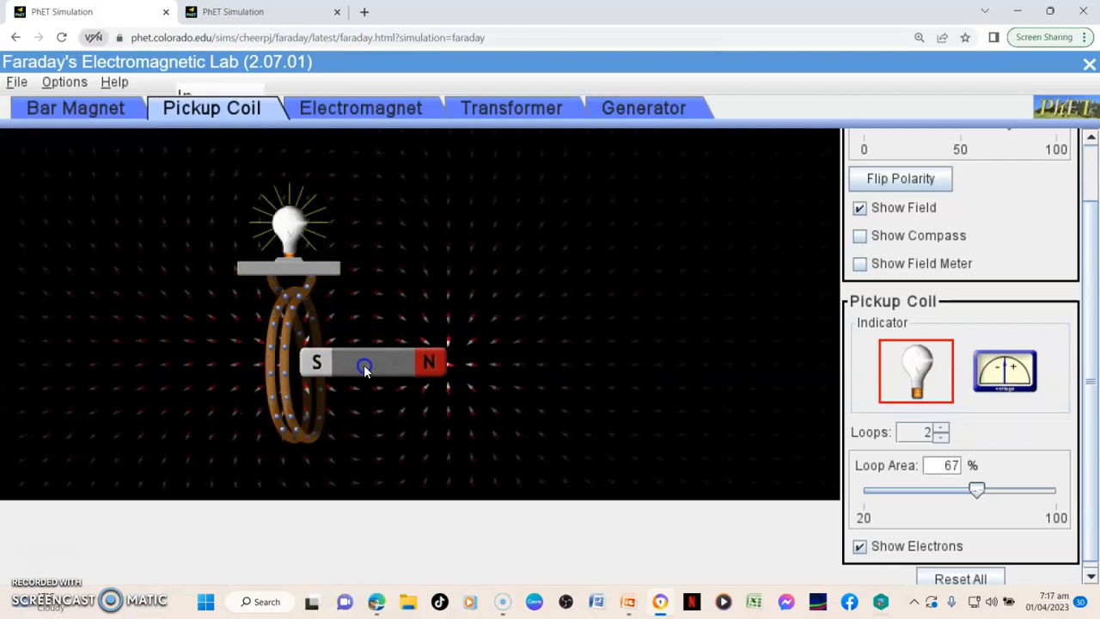
left_click_drag(364, 361, 266, 337)
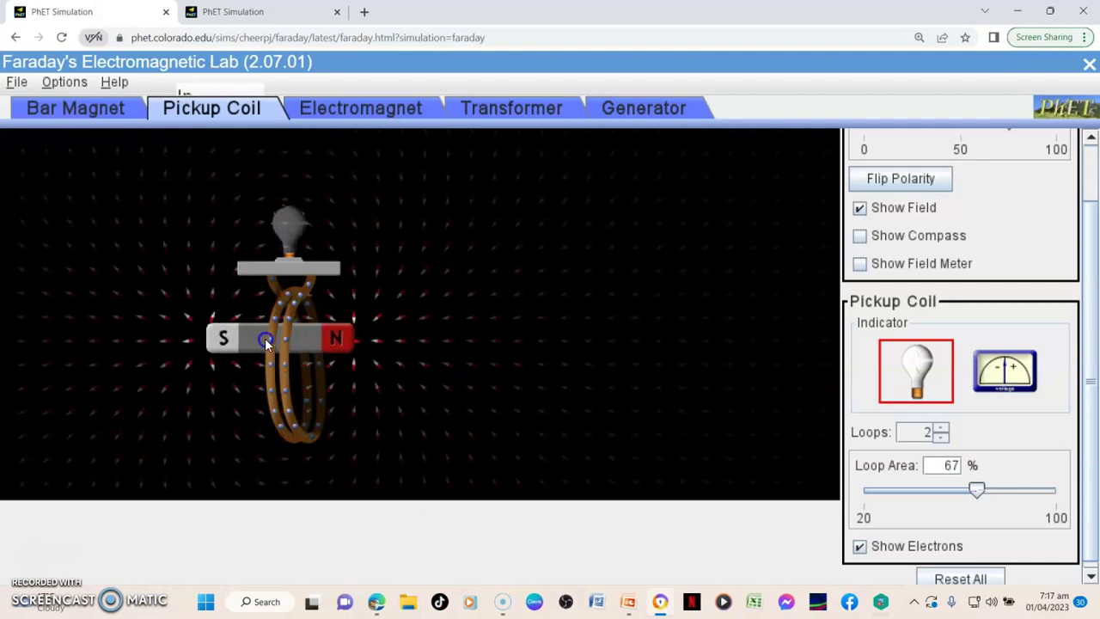
left_click_drag(266, 337, 305, 350)
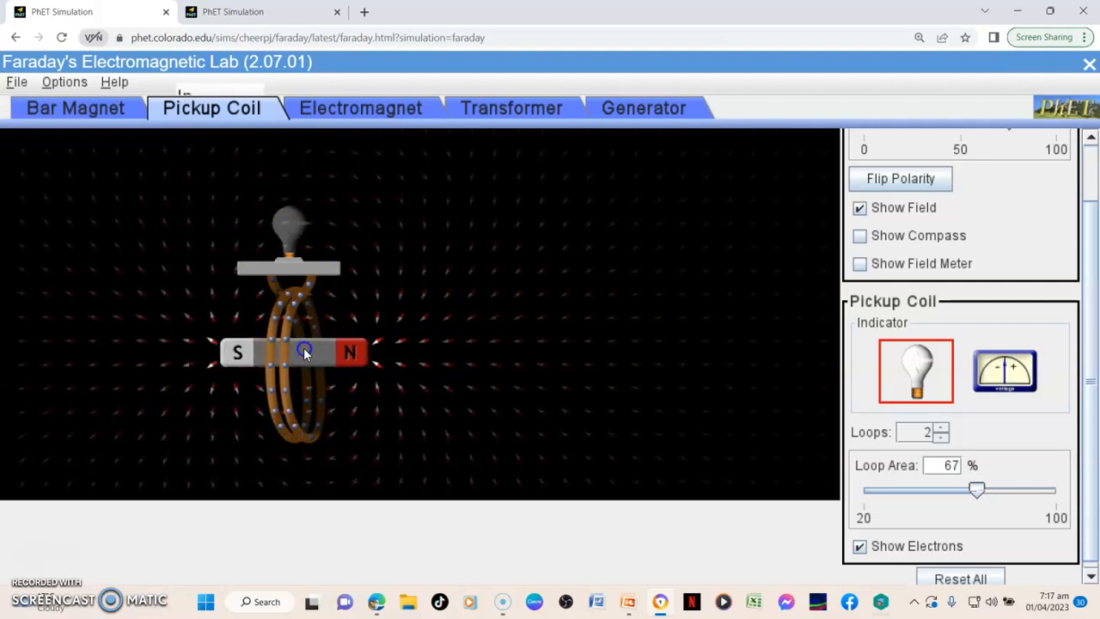
left_click_drag(306, 350, 292, 364)
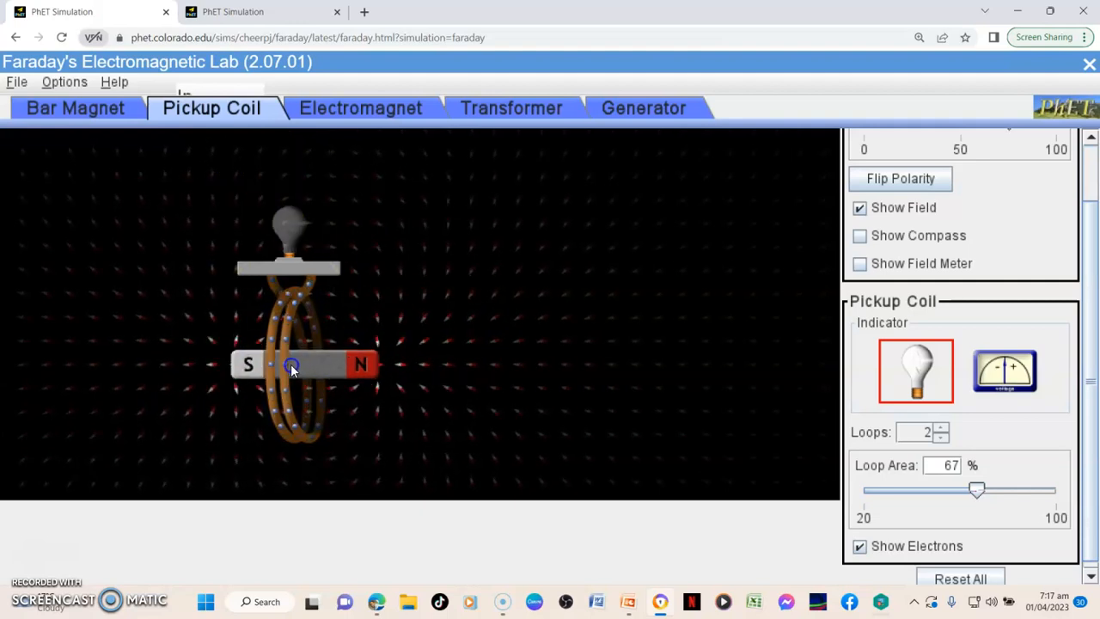
left_click_drag(292, 368, 289, 359)
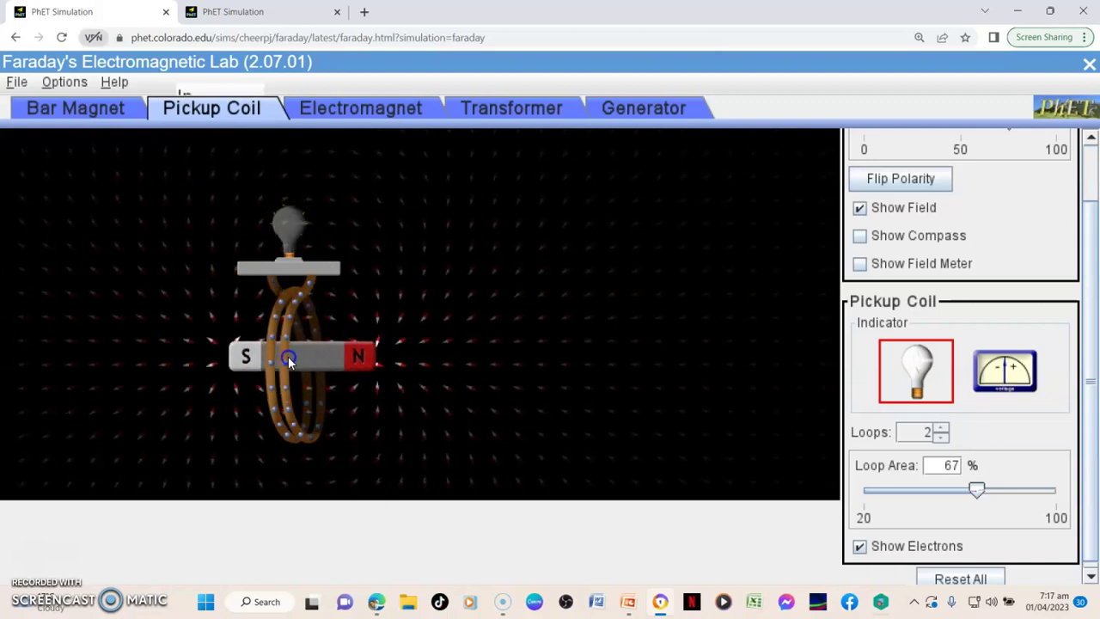
left_click_drag(289, 356, 306, 355)
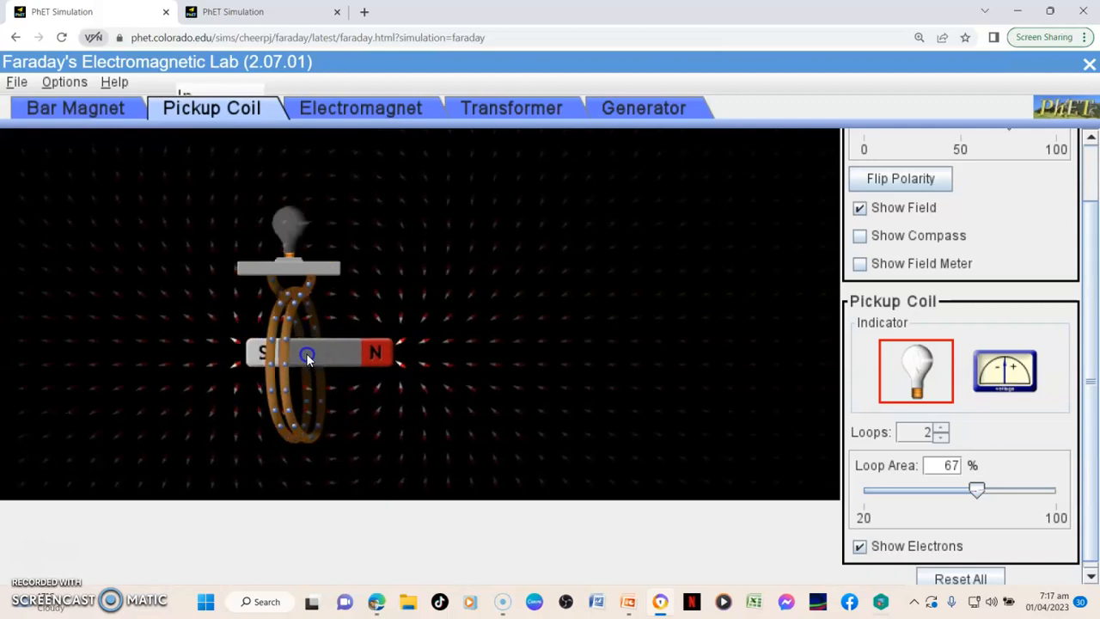